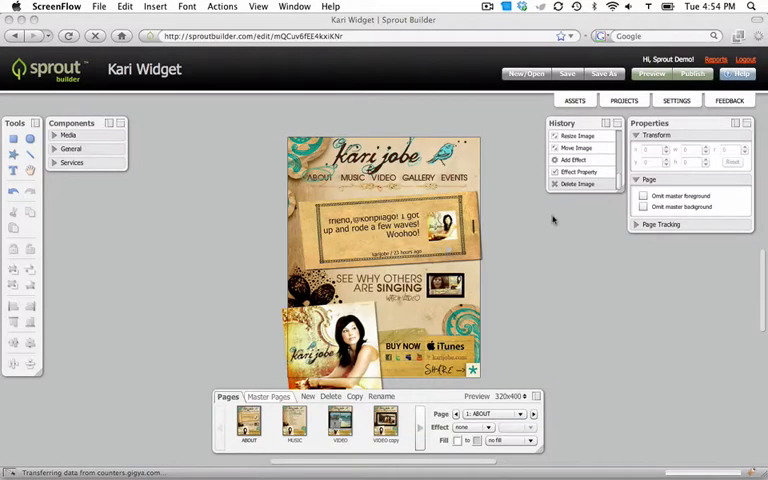
mouse_move(554, 224)
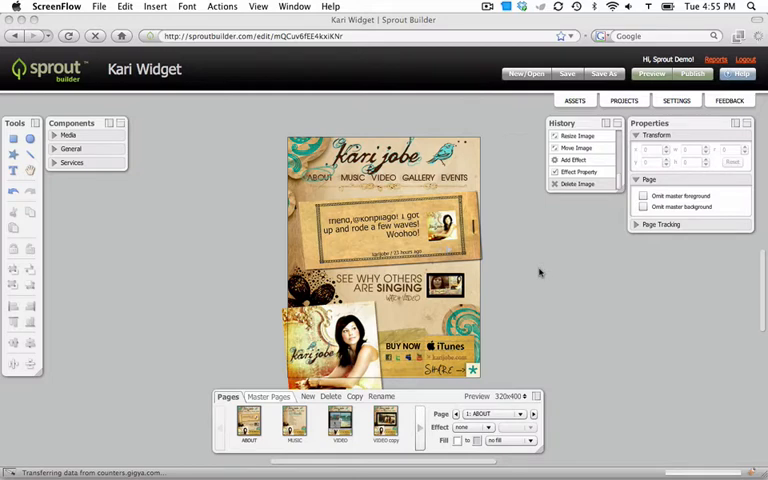
mouse_move(512, 268)
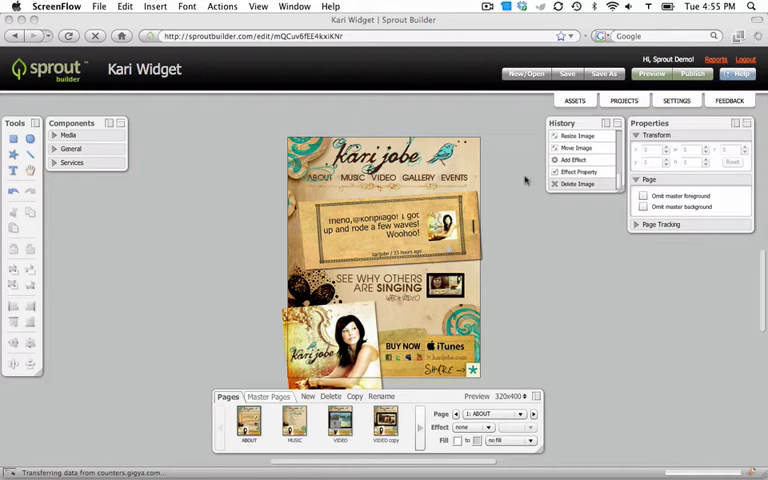
Place a Facebook button component from Services in the Kari Widget's bottom-right corner
left_click(576, 100)
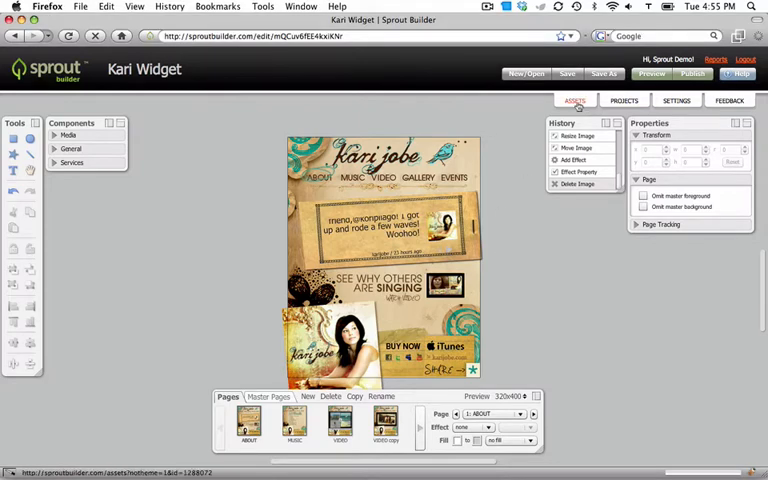
left_click(576, 100)
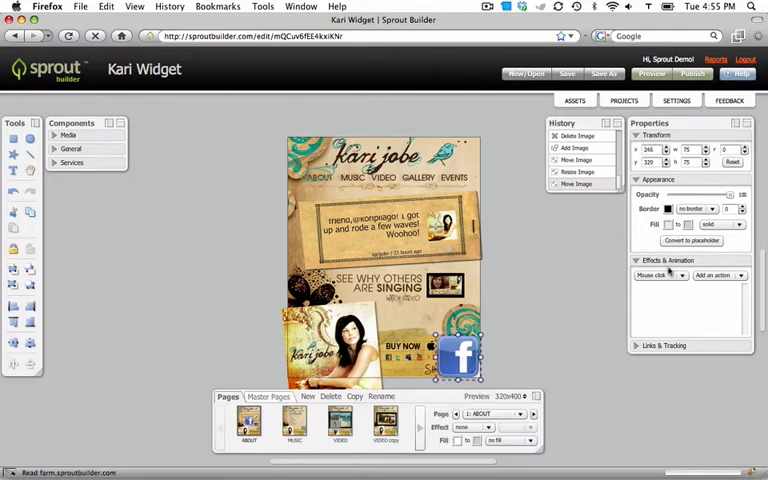
Set the button's Mouse click action to Post To Network with Facebook as the network
left_click(656, 276)
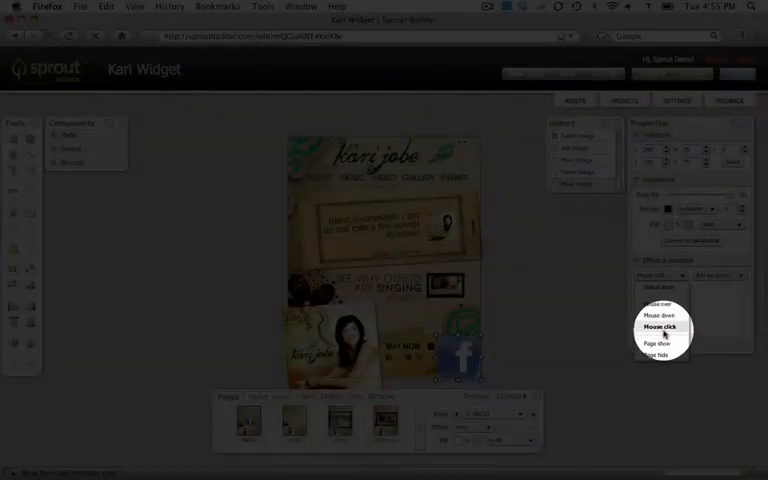
left_click(660, 328)
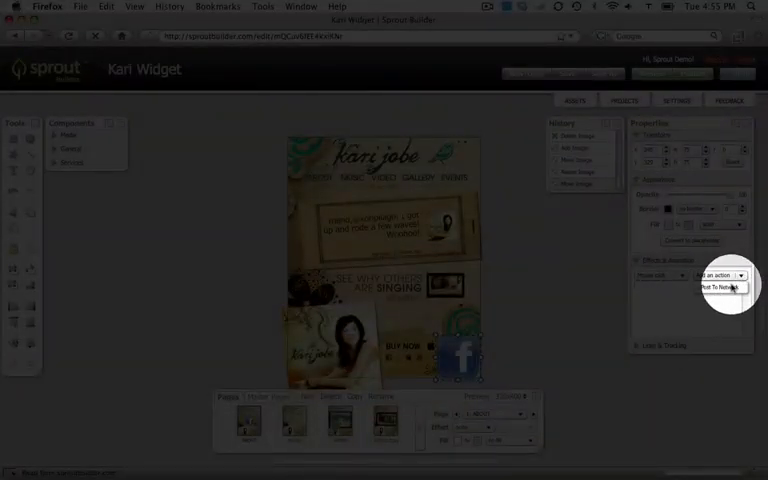
left_click(720, 288)
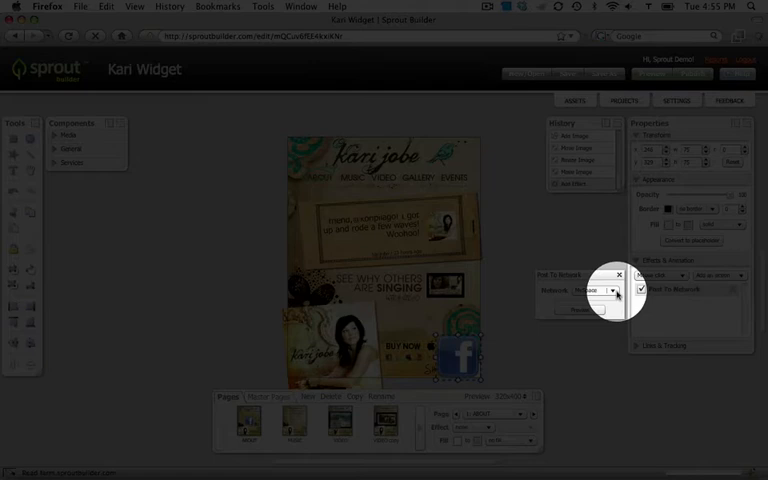
left_click(612, 292)
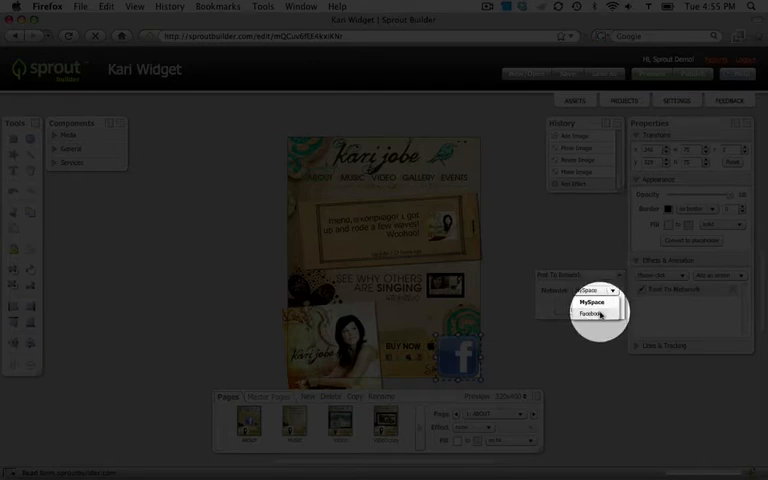
left_click(596, 316)
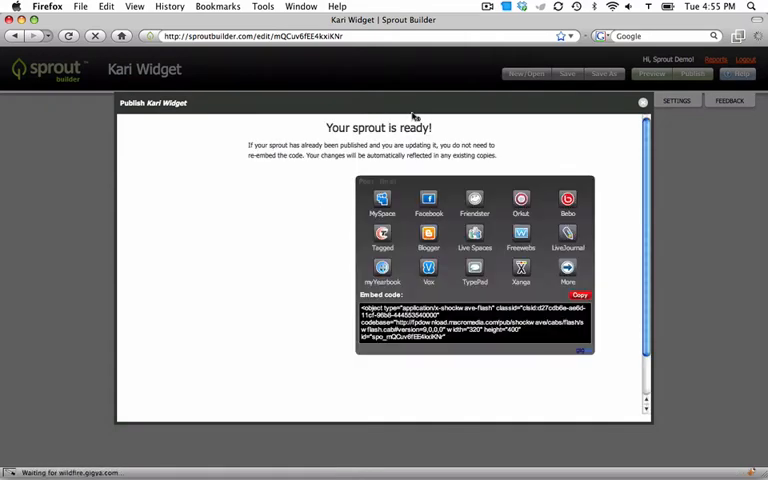
Choose Facebook from the published sprout's share grid to open its share dialog
left_click(366, 180)
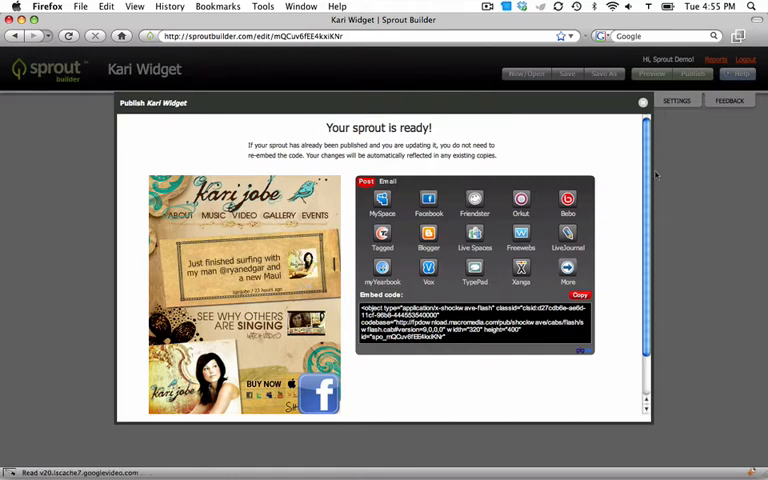
scroll("down", 3)
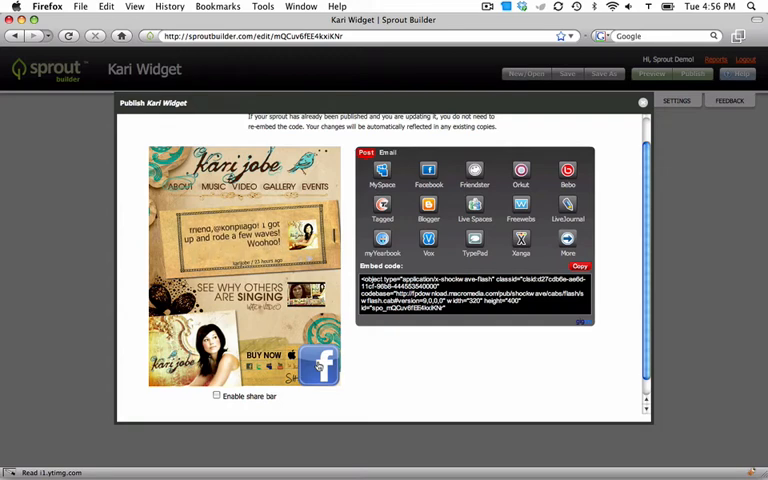
left_click(428, 172)
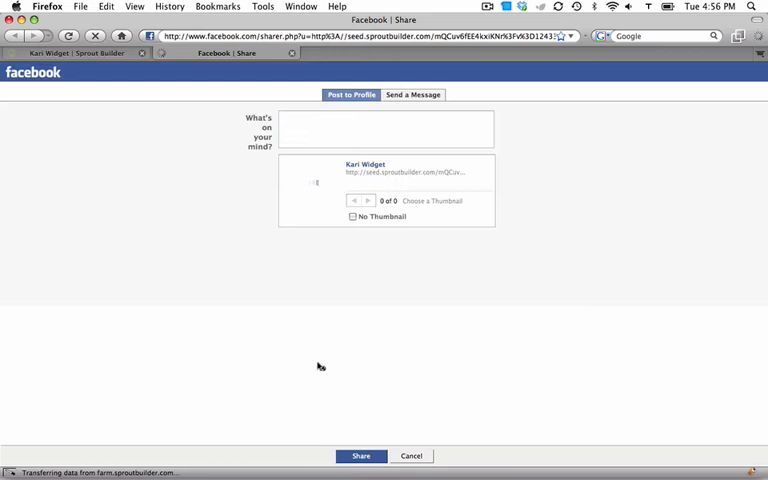
mouse_move(504, 264)
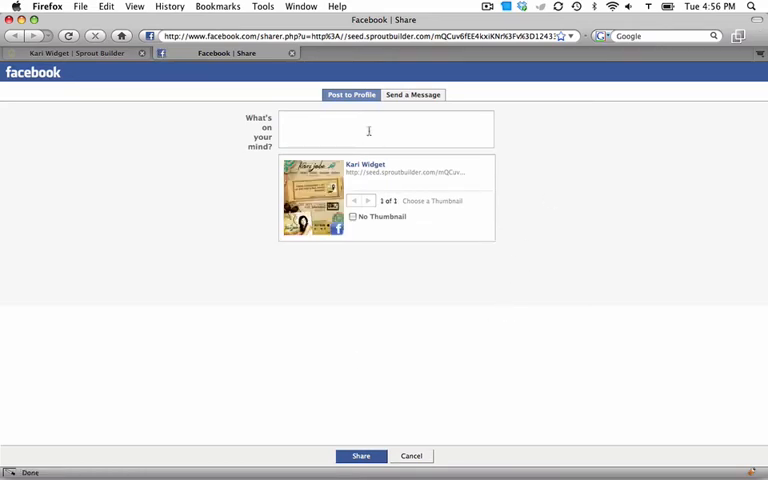
Share the widget link with the message "Check out my cool Kari widget."
type("Che")
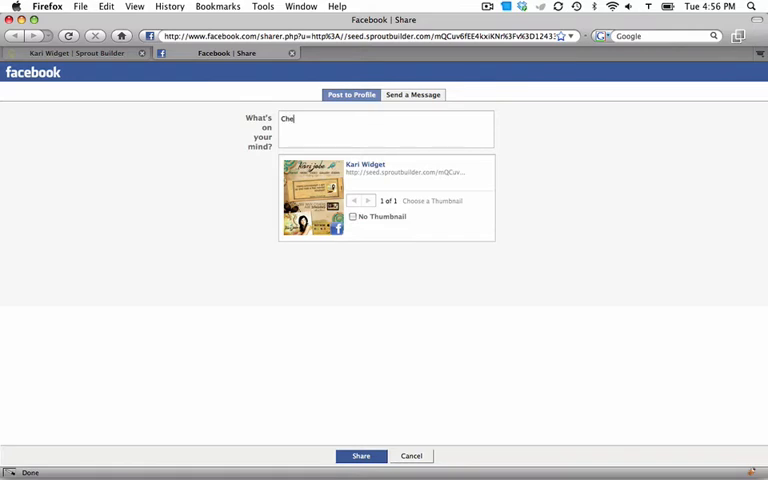
type("ck out my cool K")
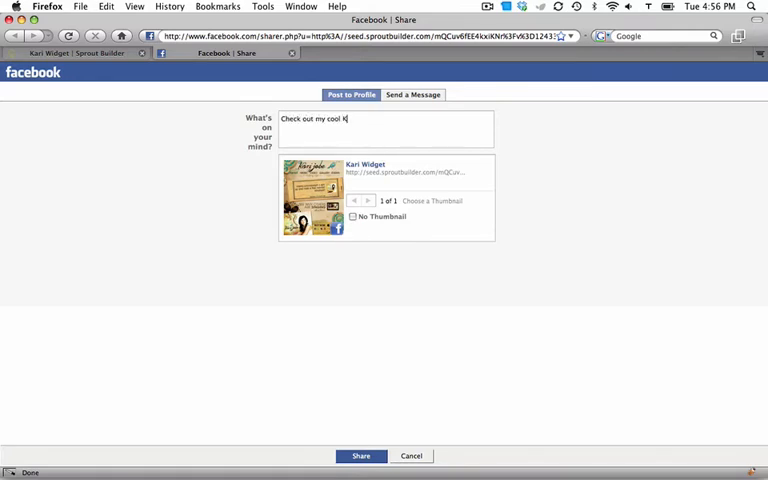
type("ari widget.")
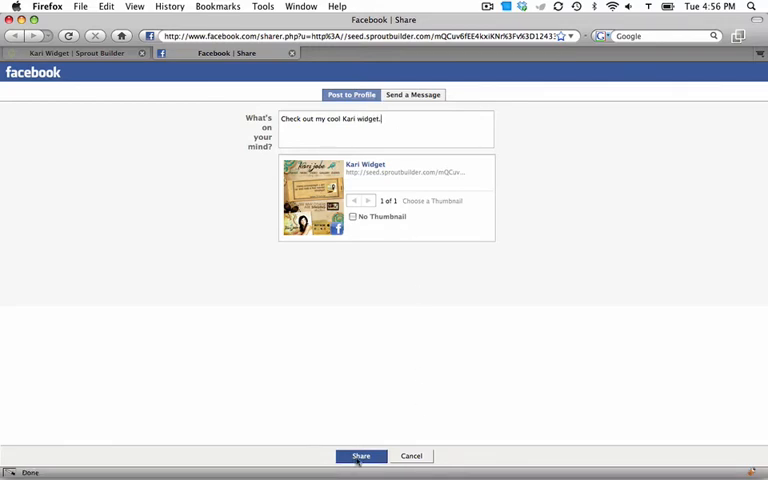
left_click(360, 456)
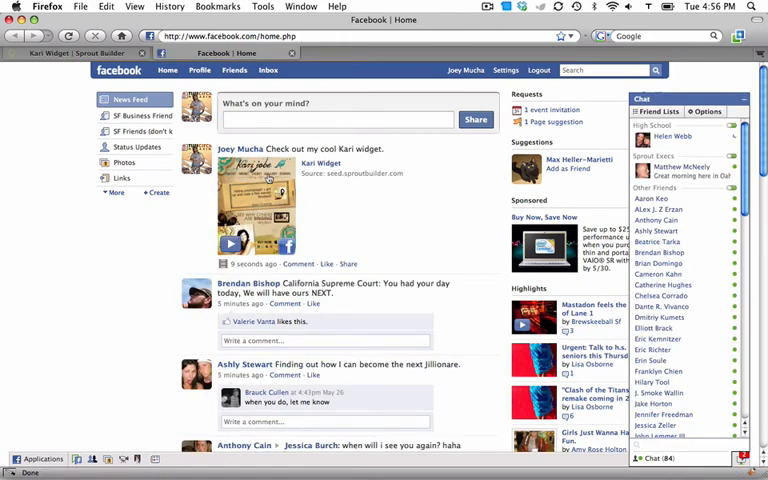
left_click(240, 148)
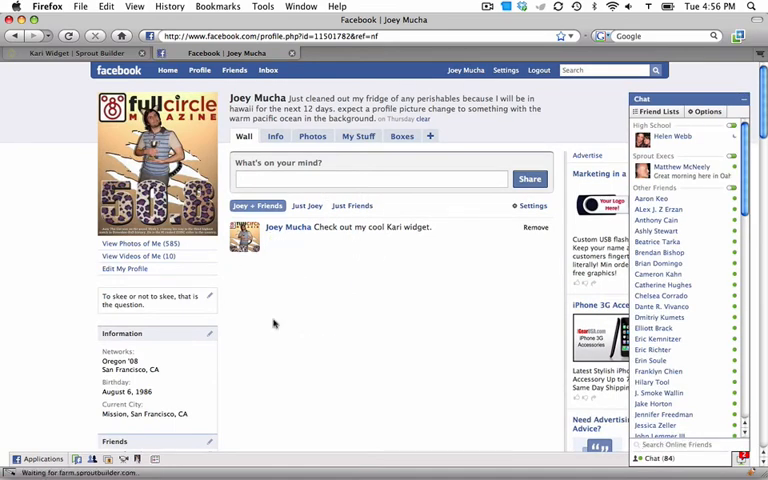
scroll("down", 3)
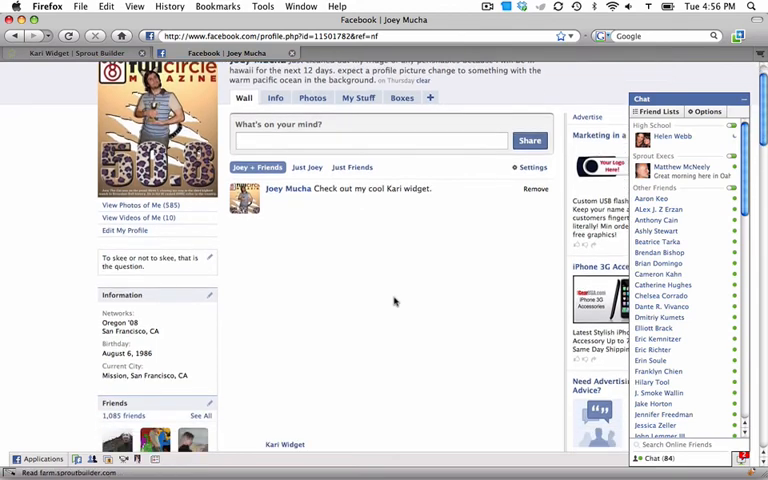